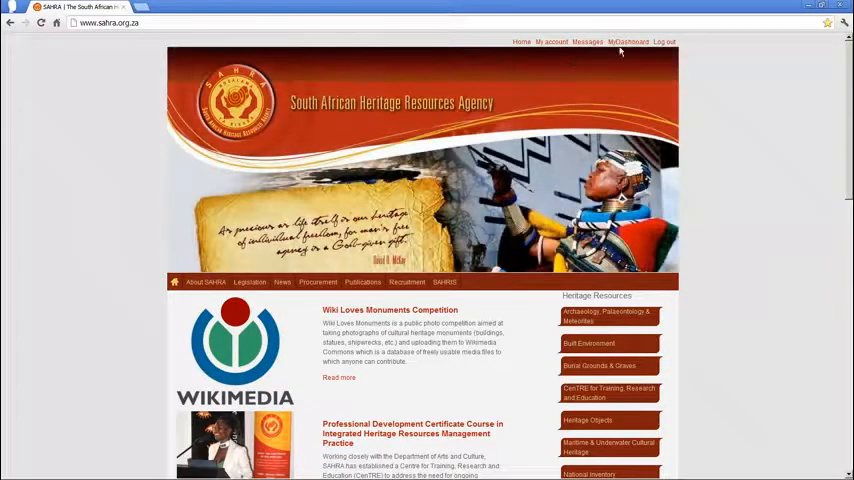
# - Open the Amoila Golf Course Estate, Langebaan (DEMO CASE) record in SAHRIS
pyautogui.click(628, 41)
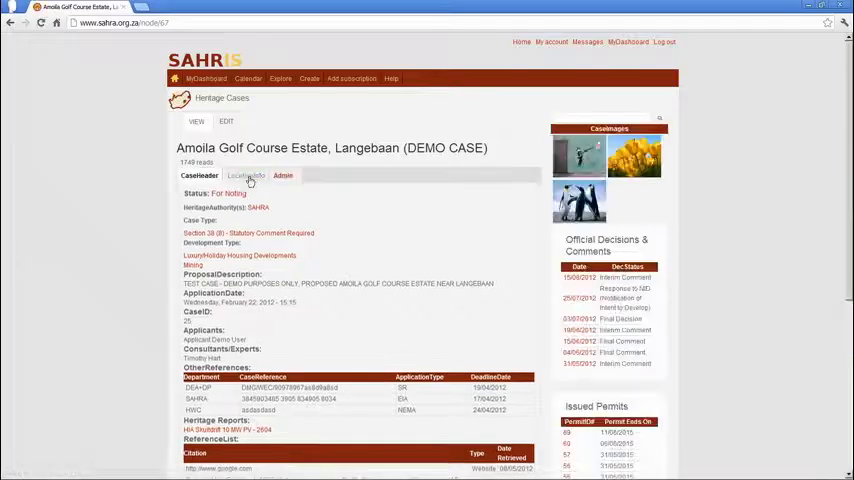
# - Show the LocationInfo tab and scroll to its orange polygon map and GISLayer WKT text
pyautogui.click(246, 175)
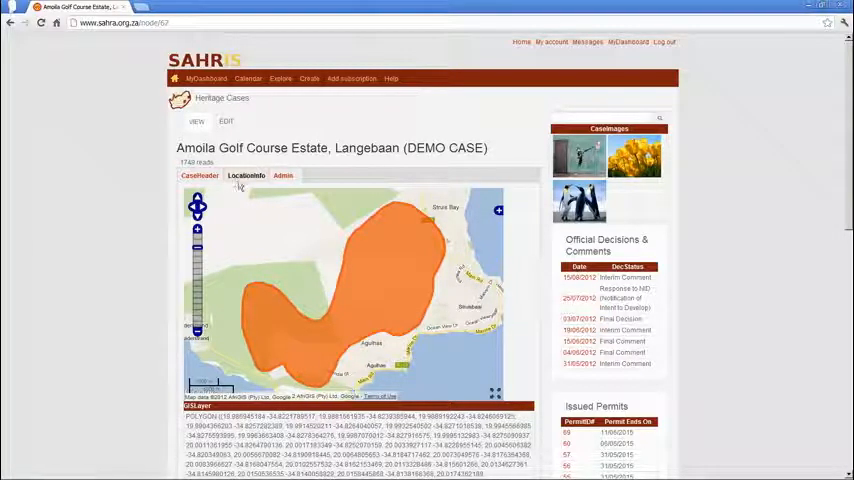
pyautogui.scroll(-3)
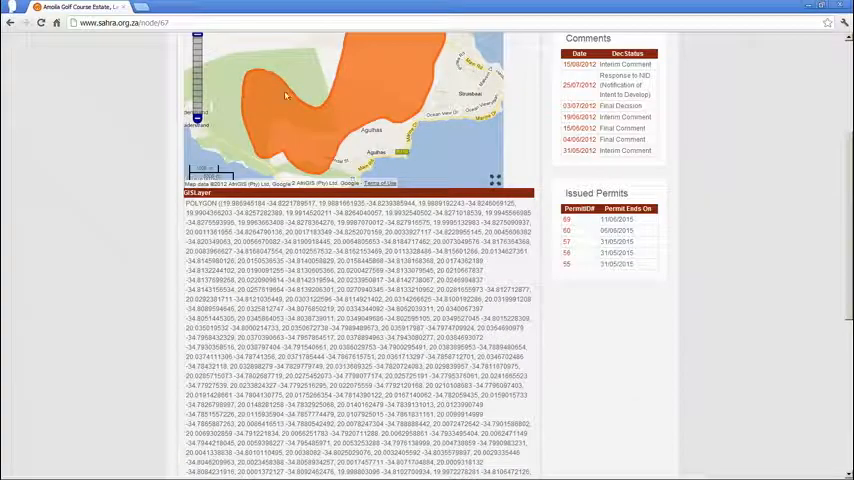
pyautogui.scroll(3)
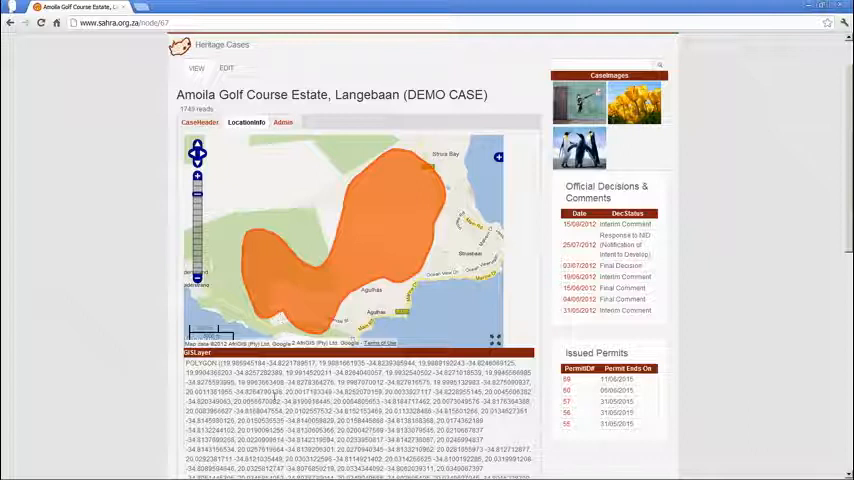
pyautogui.scroll(-3)
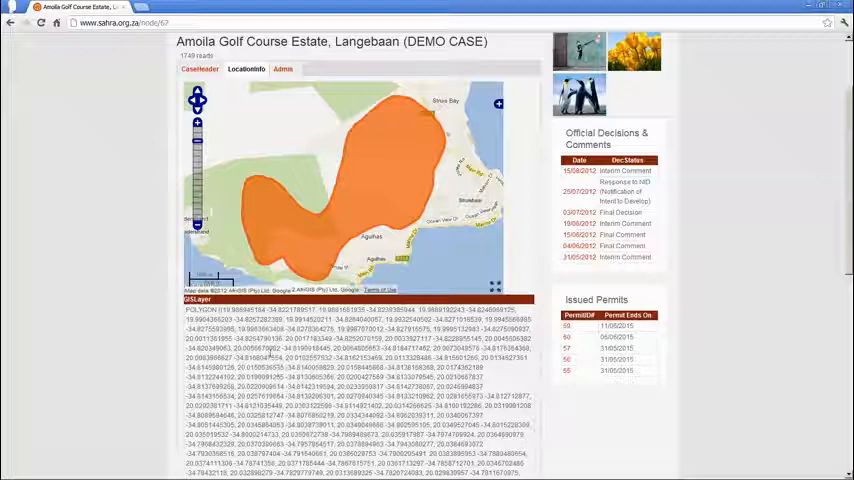
pyautogui.scroll(-3)
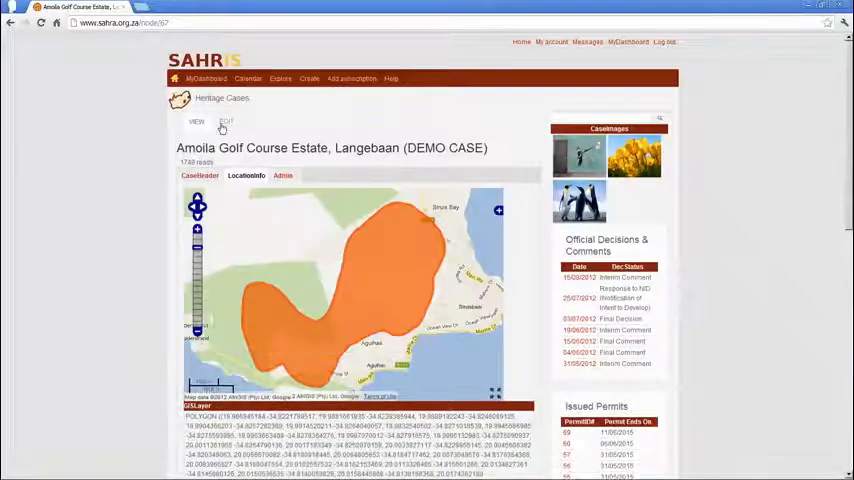
# - Open the demo case's edit form at LocationInfo with its Well Known Text coordinates
pyautogui.click(226, 122)
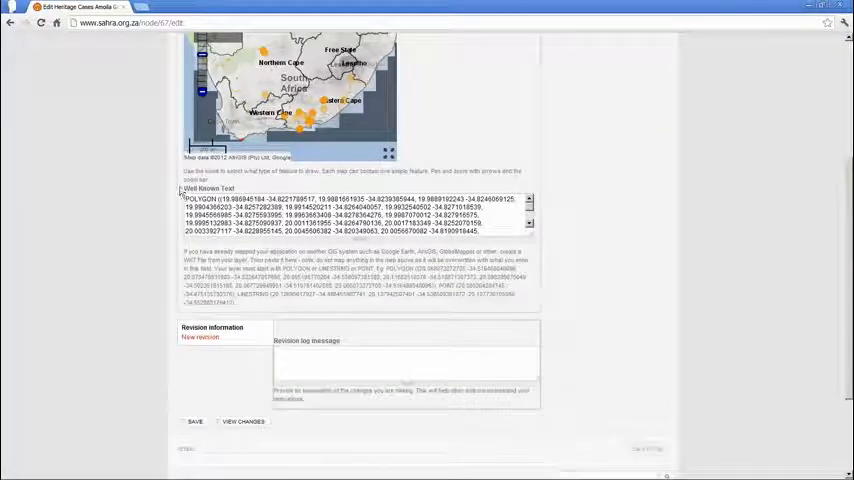
pyautogui.doubleClick(210, 188)
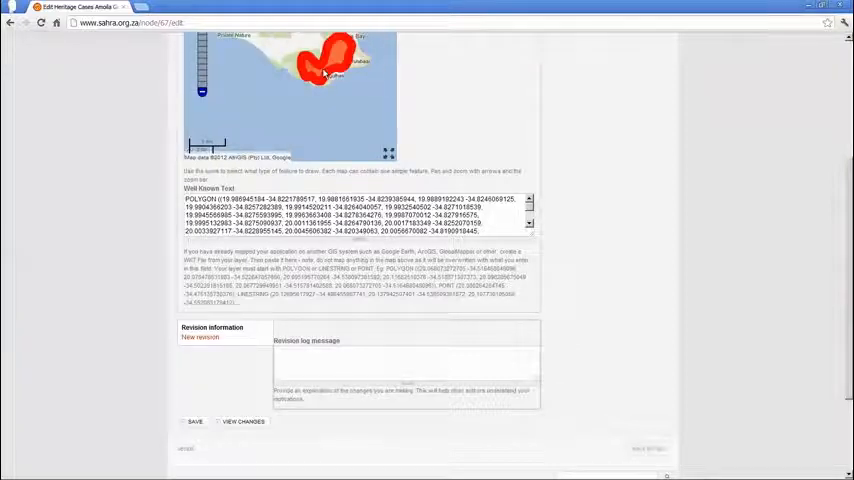
pyautogui.scroll(3)
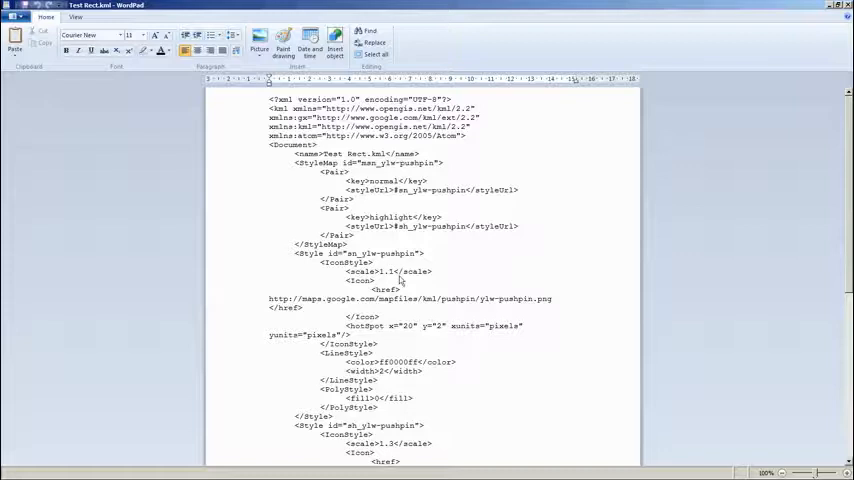
# - Scroll to Test Rect.kml's <coordinates> in WordPad and select the rectangle's values
pyautogui.scroll(-3)
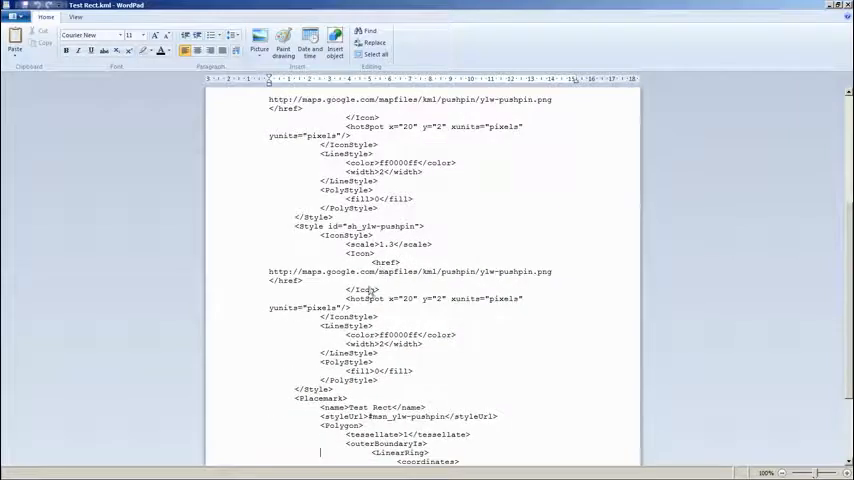
pyautogui.scroll(-3)
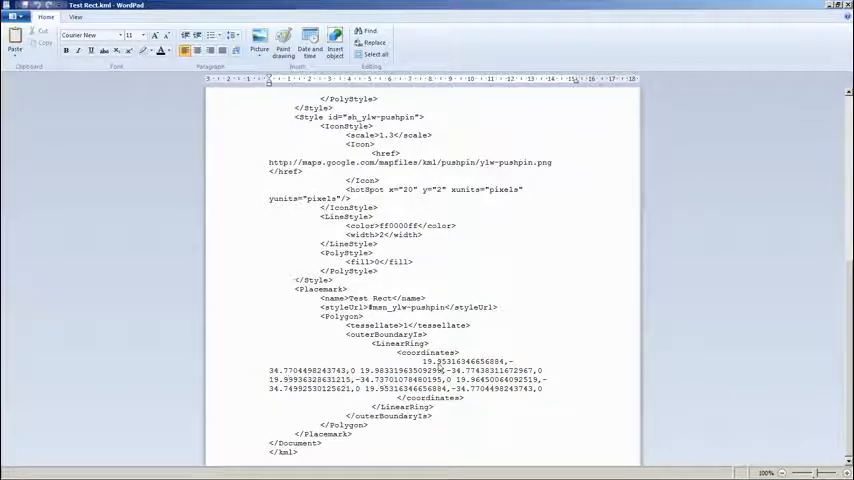
pyautogui.doubleClick(465, 361)
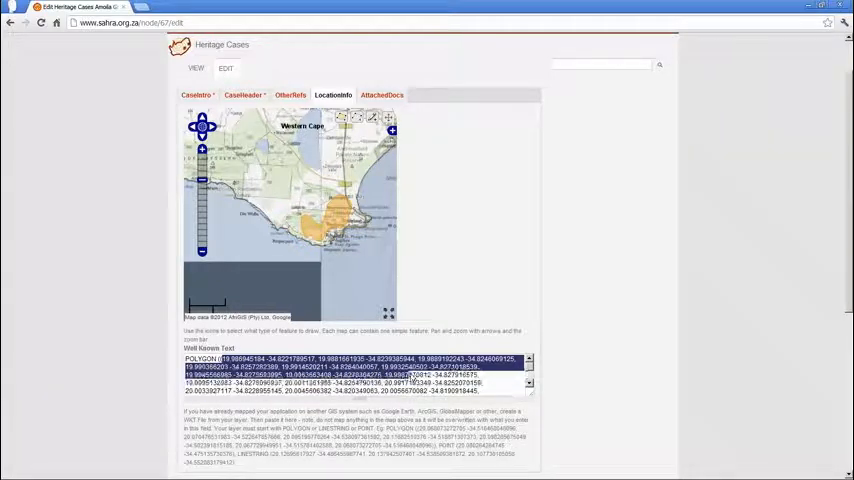
# - Select the existing estate polygon text in the Well Known Text box for replacement
pyautogui.click(350, 375)
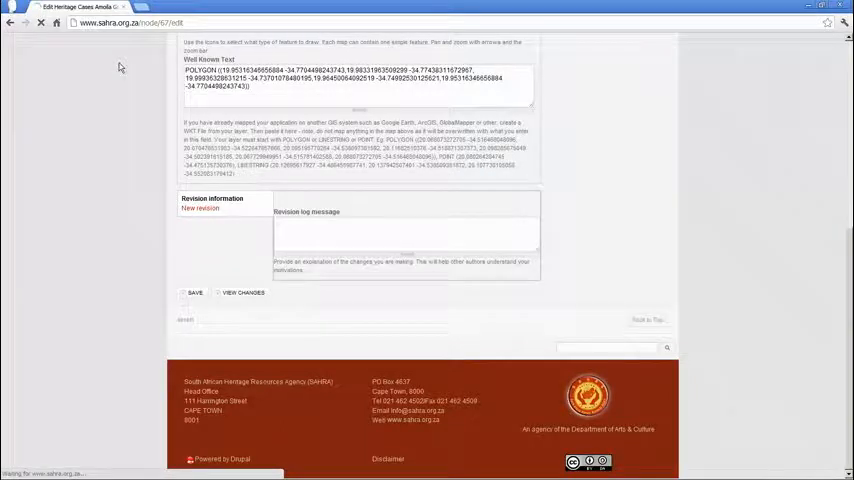
# - Save the demo case with the Test Rect rectangle as its location
pyautogui.click(196, 292)
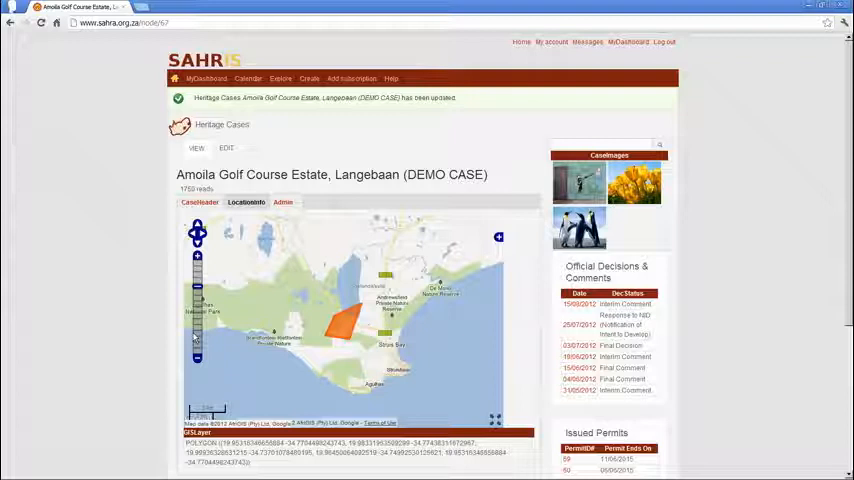
pyautogui.moveTo(226, 148)
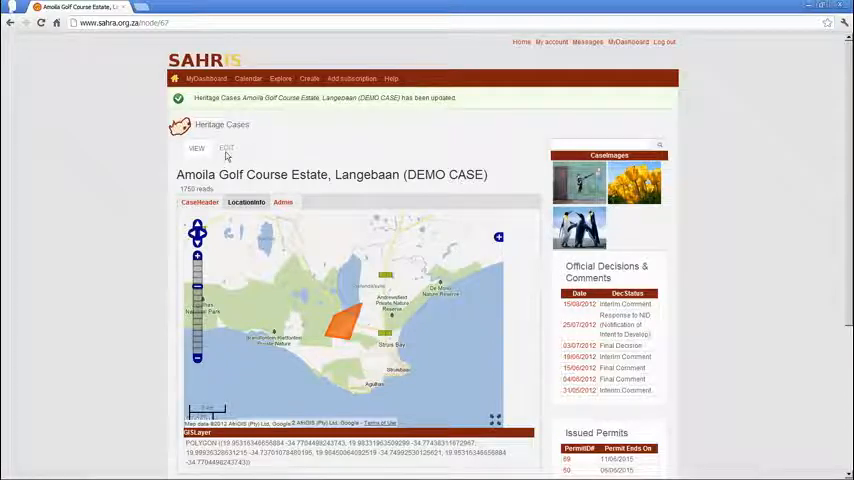
# - Re-edit the case and save the short POLYGON Well Known Text again
pyautogui.click(226, 148)
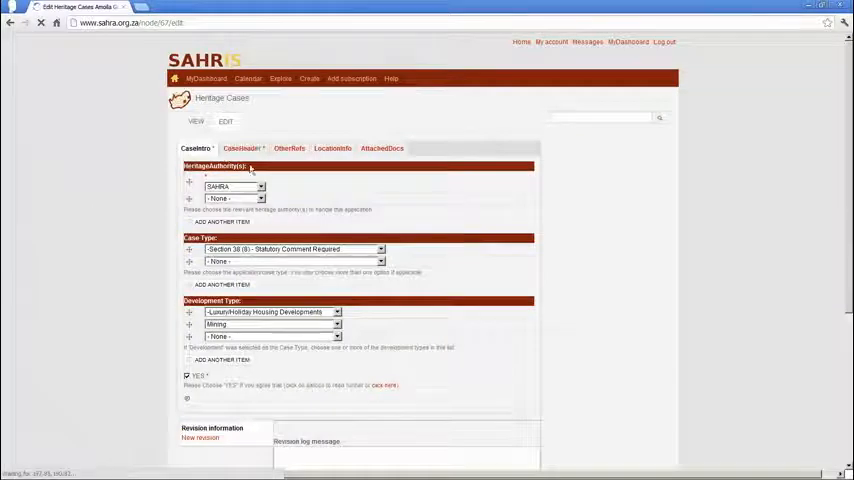
pyautogui.scroll(-3)
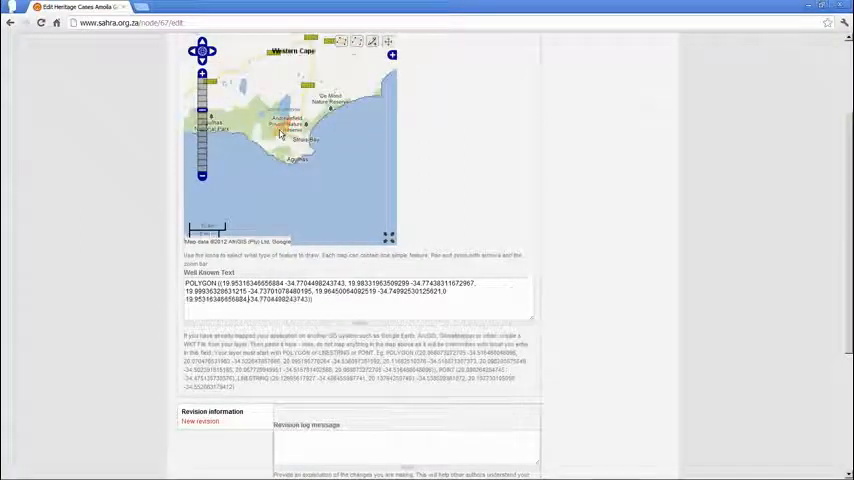
pyautogui.scroll(-3)
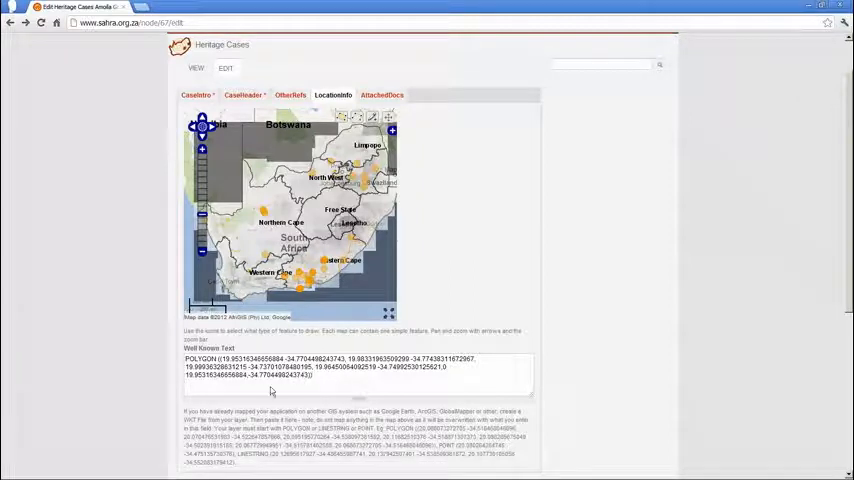
pyautogui.moveTo(430, 386)
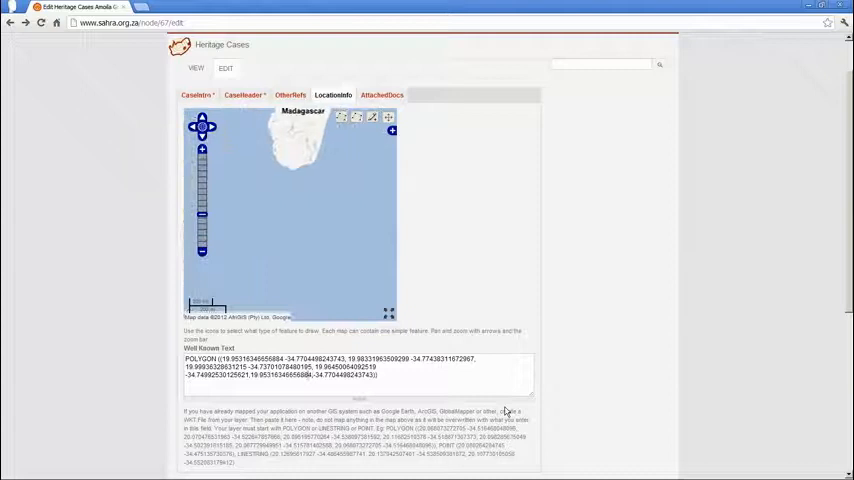
pyautogui.scroll(-3)
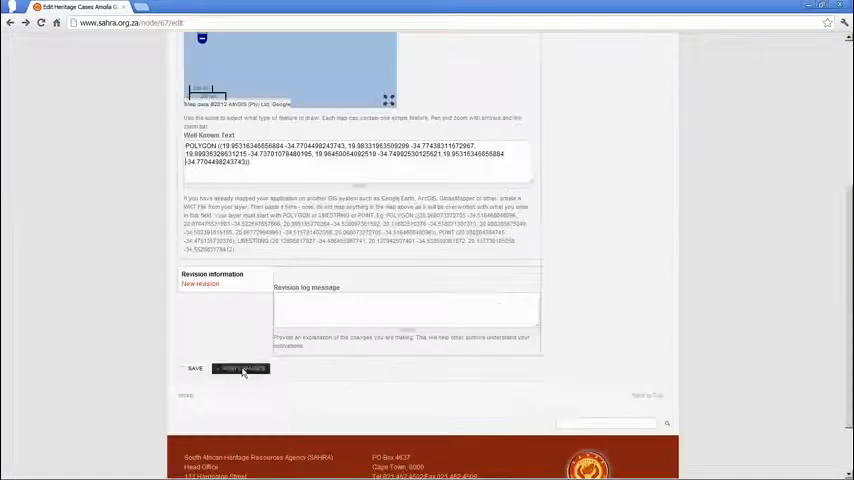
pyautogui.click(241, 368)
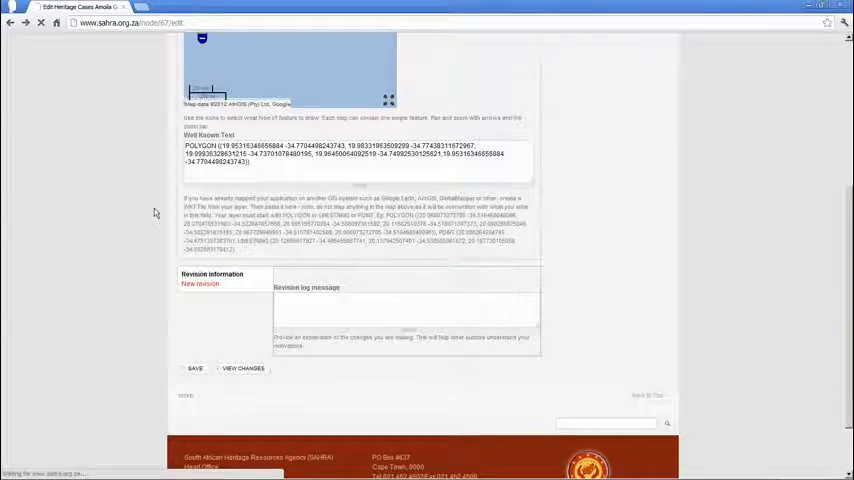
pyautogui.click(196, 368)
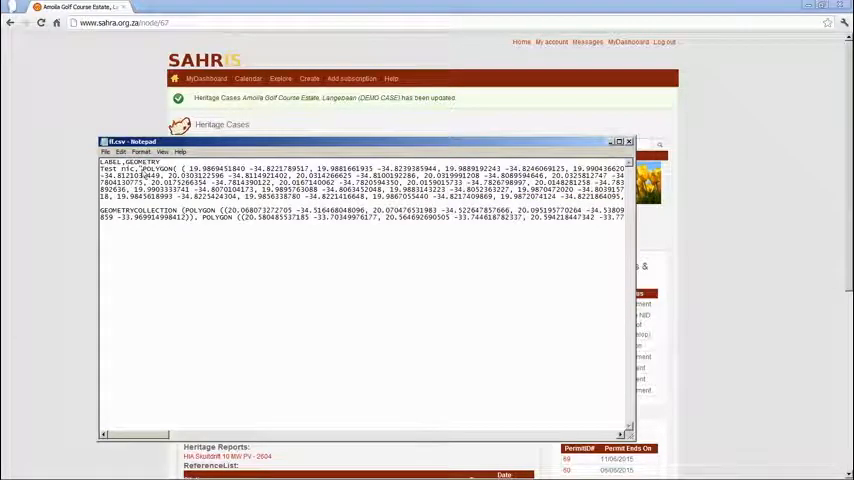
# - Select the first CSV record's POLYGON geometry in Notepad, then reopen the SAHRIS case
pyautogui.doubleClick(120, 162)
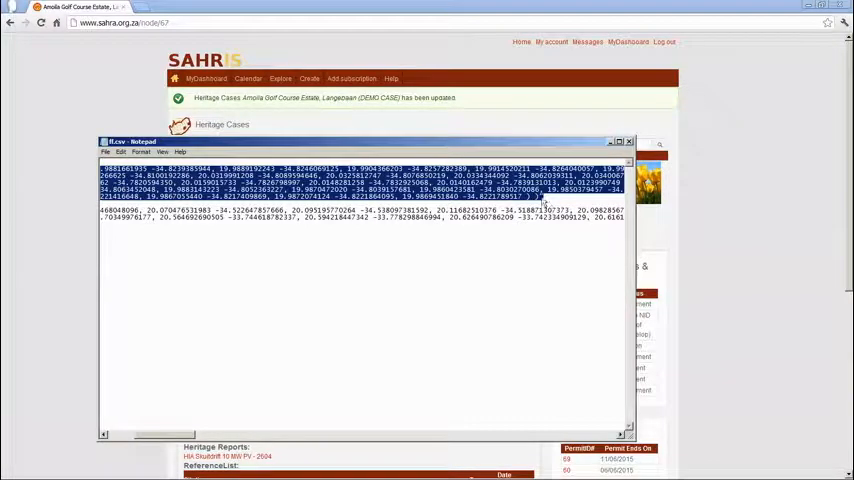
pyautogui.scroll(3)
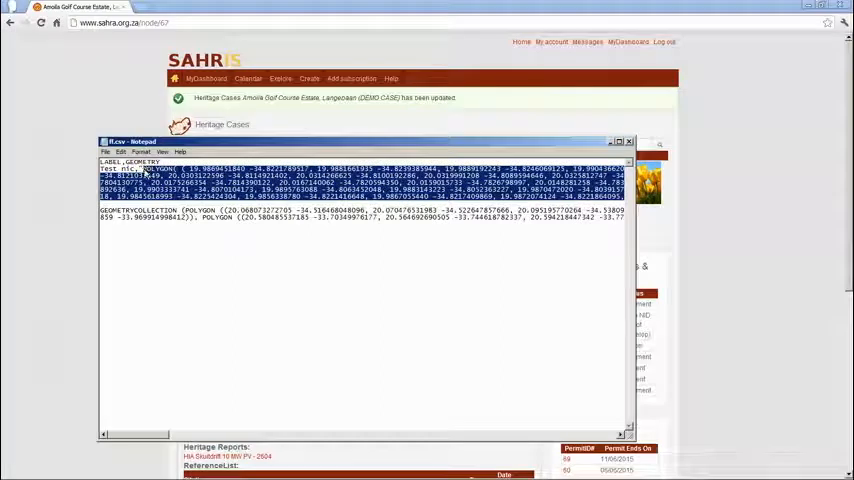
pyautogui.click(629, 140)
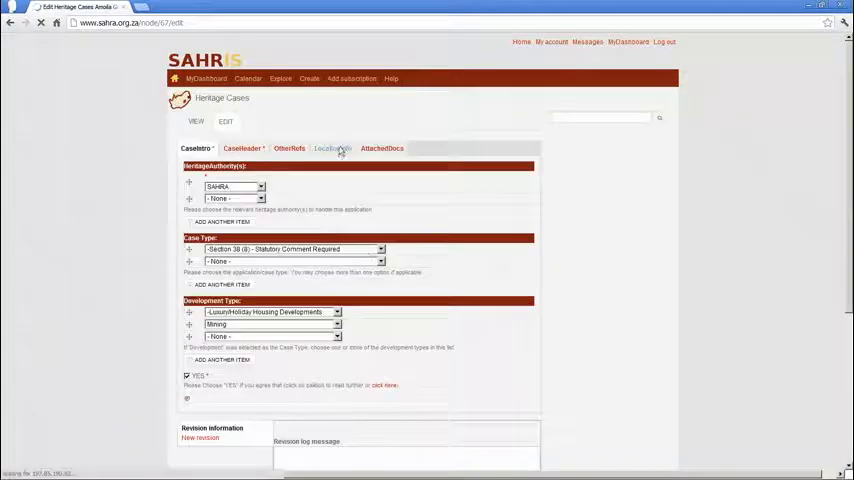
# - Save the case with the pasted CSV polygon and view its LocationInfo map
pyautogui.scroll(-3)
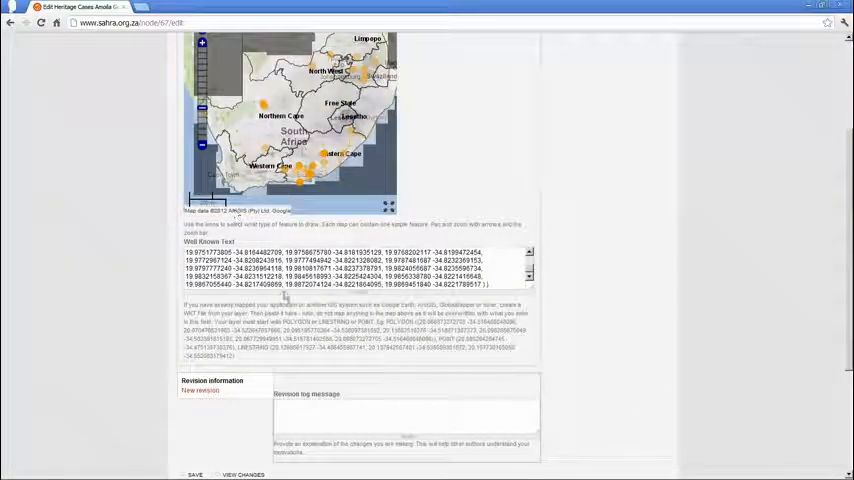
pyautogui.moveTo(125, 323)
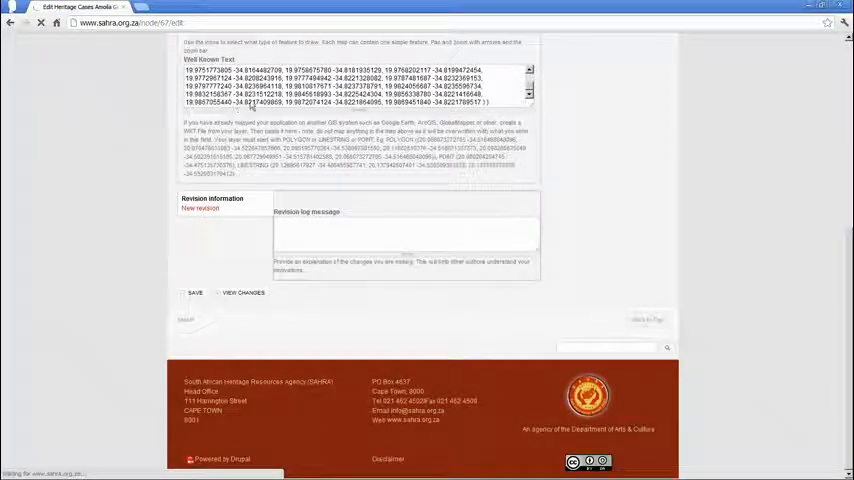
pyautogui.click(195, 292)
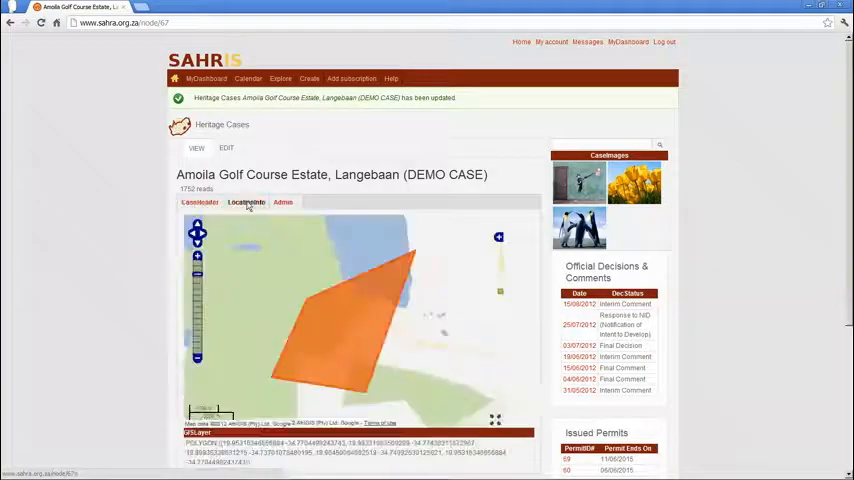
pyautogui.click(197, 358)
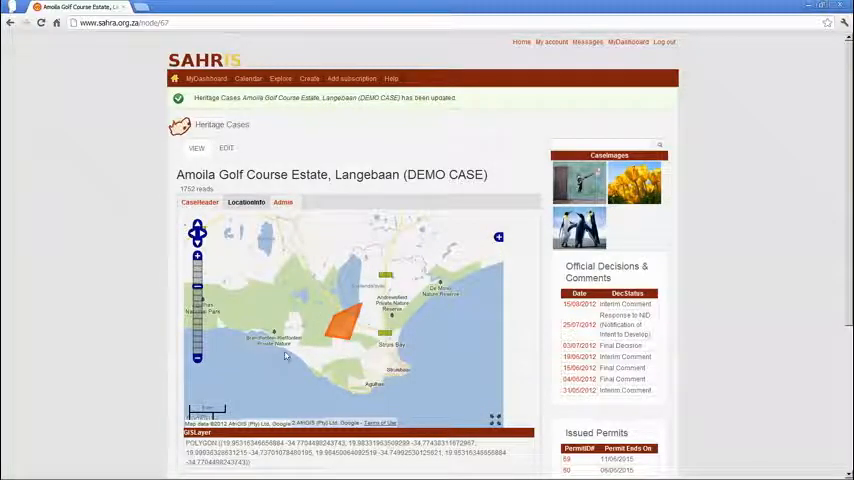
# - Edit the case, put the long CSV polygon in Well Known Text, and save
pyautogui.click(225, 148)
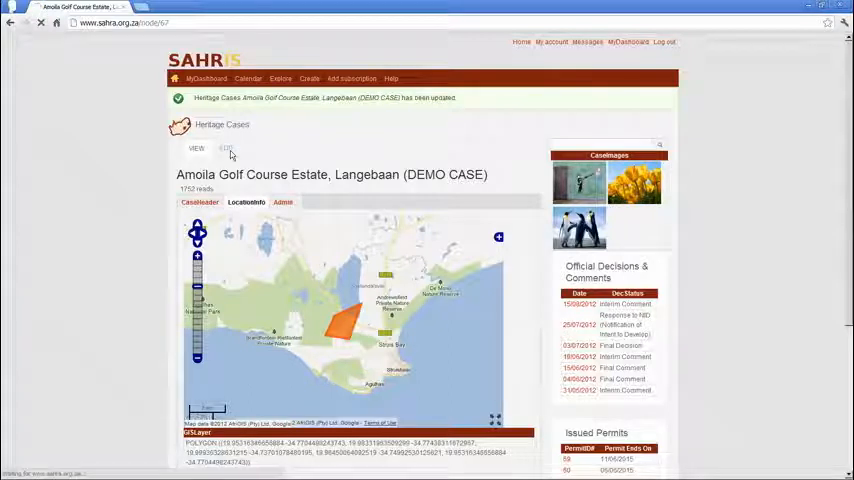
pyautogui.click(225, 148)
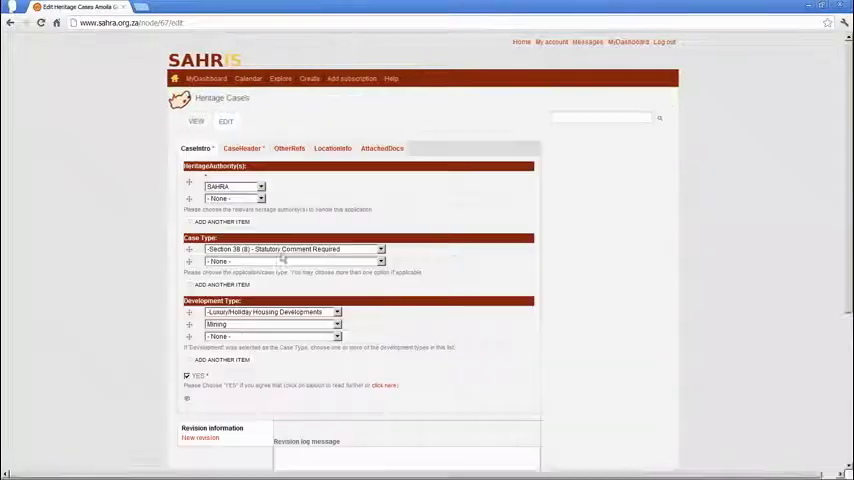
pyautogui.scroll(-3)
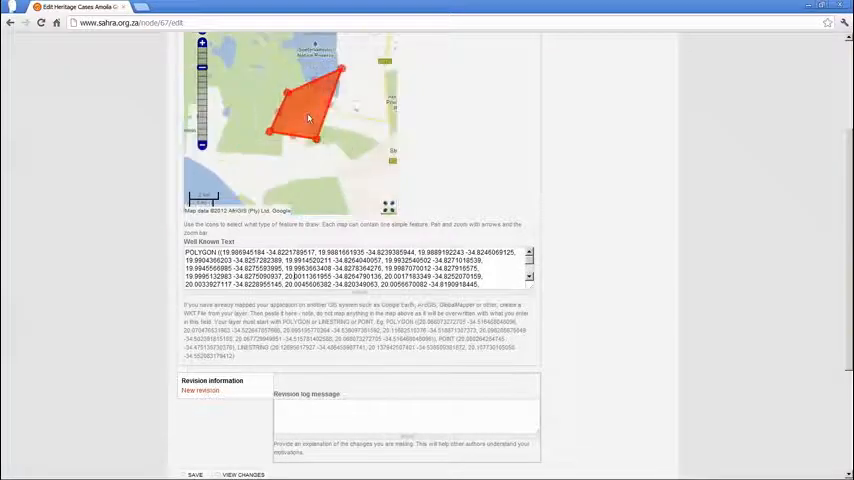
pyautogui.scroll(-3)
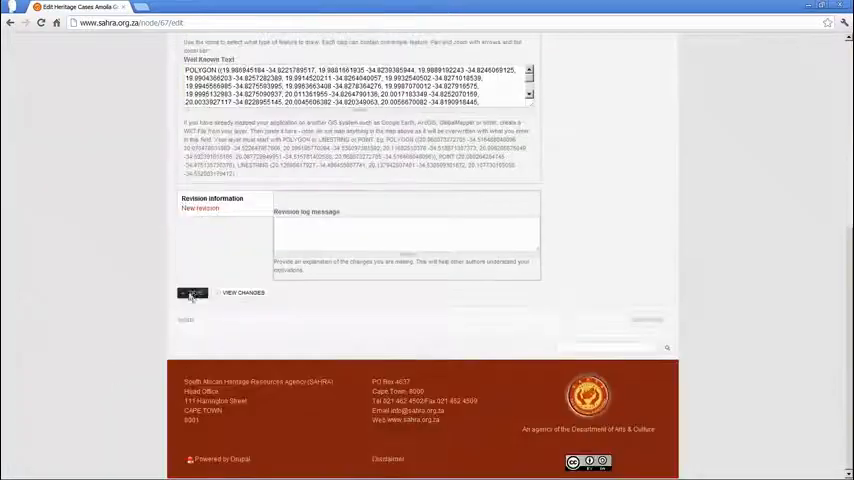
pyautogui.click(191, 292)
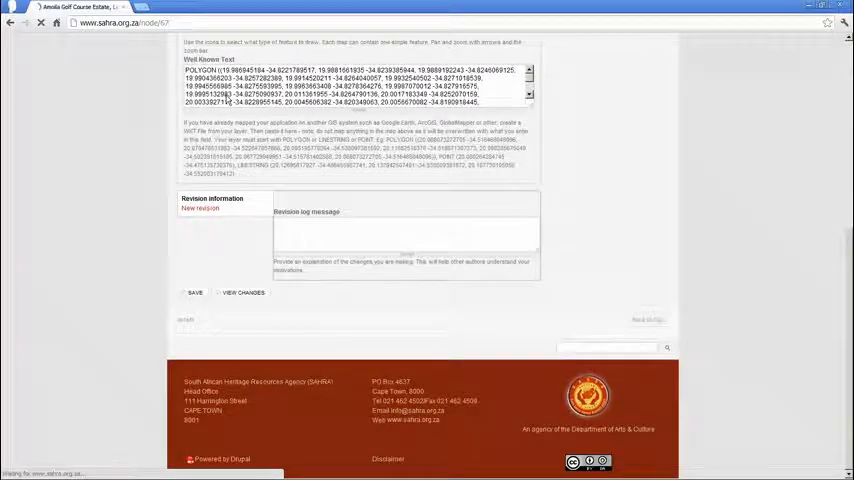
pyautogui.click(195, 293)
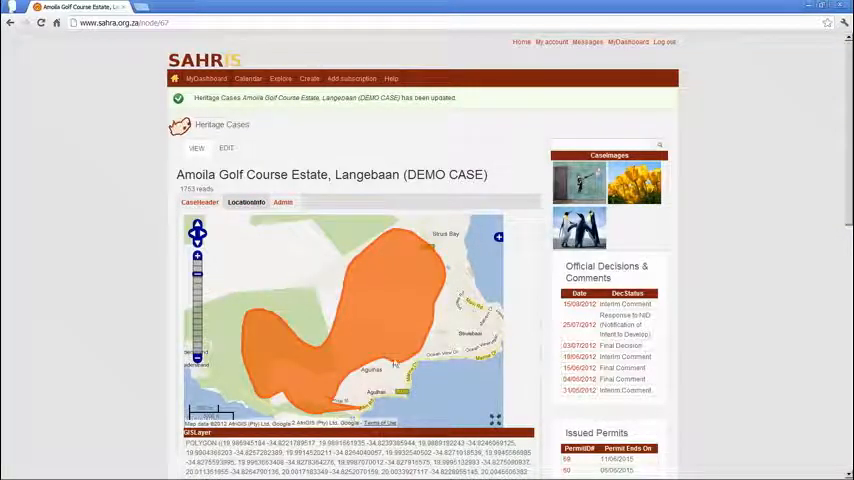
# - Scroll down the case page to view the orange estate polygon map and its long POLYGON coordinate list
pyautogui.scroll(-3)
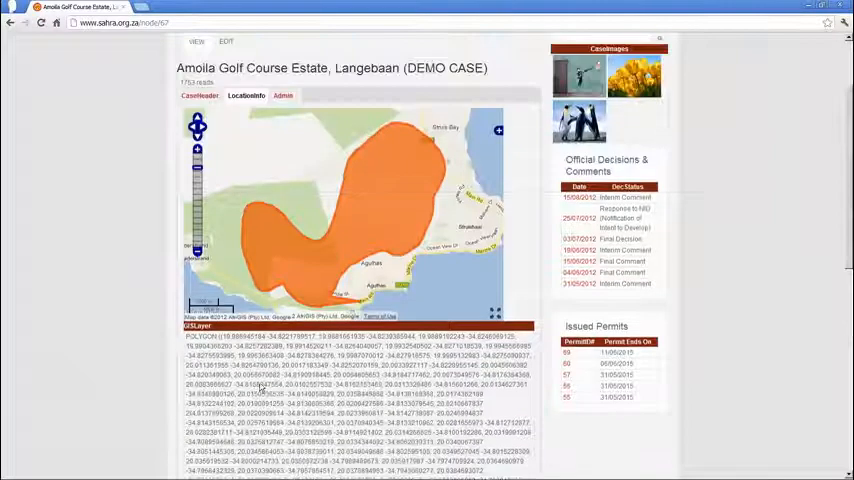
pyautogui.scroll(-3)
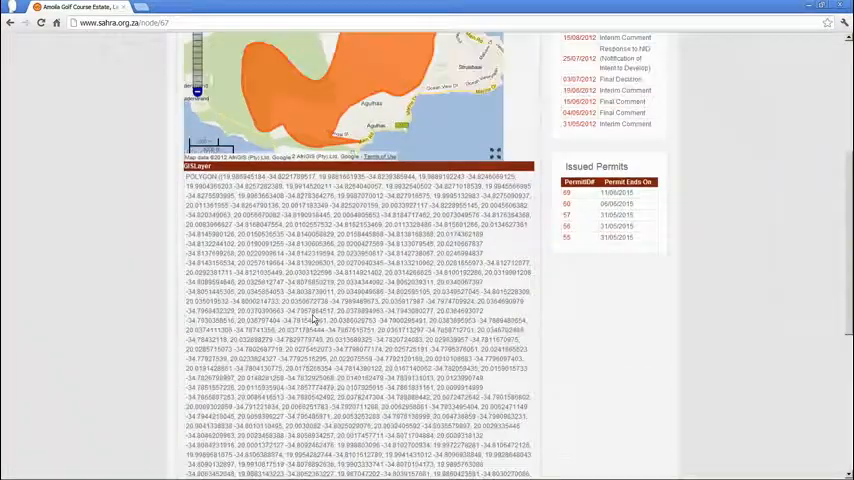